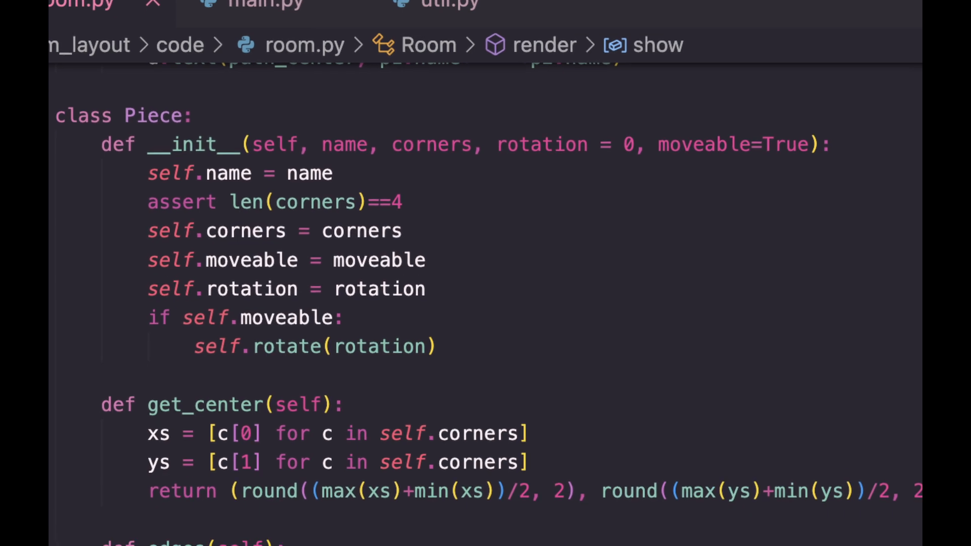
scroll("down", 3)
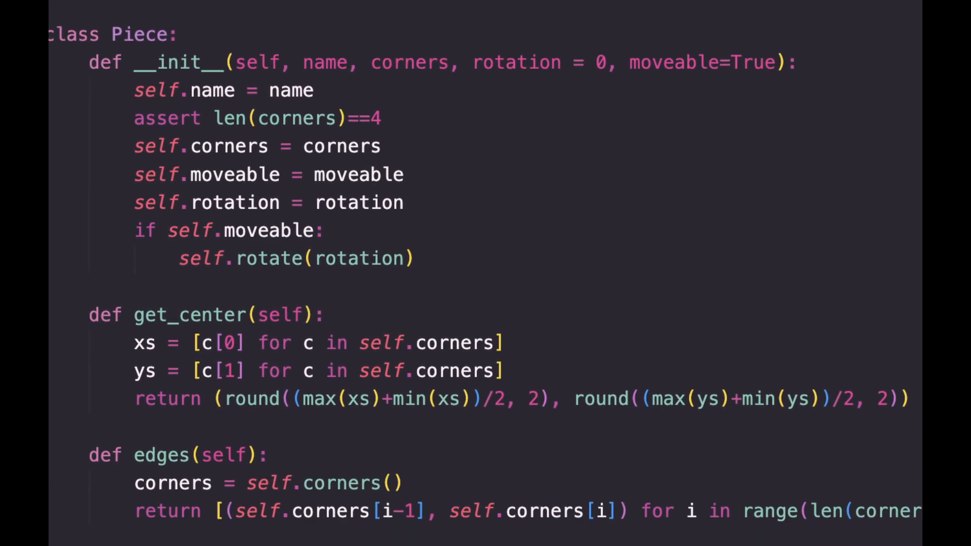
scroll("down", 3)
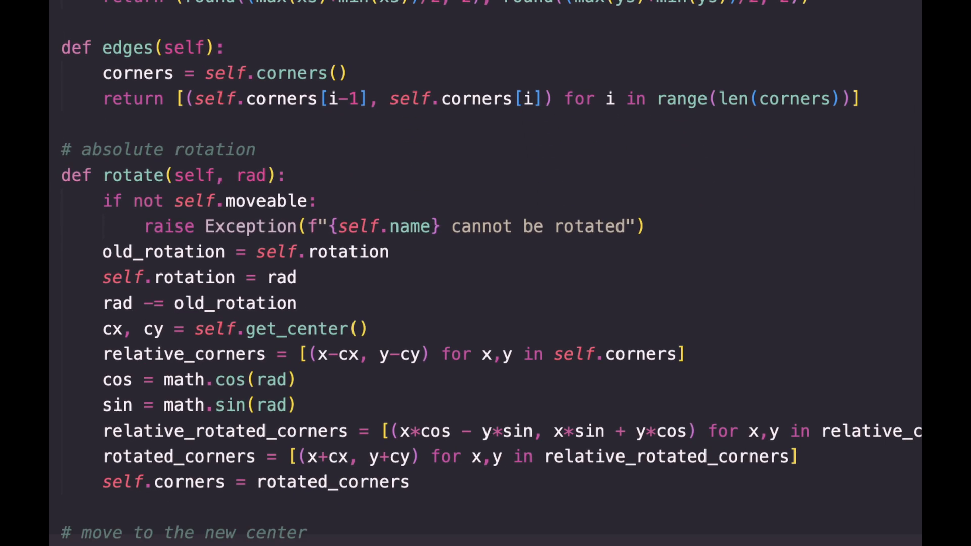
scroll("up", 3)
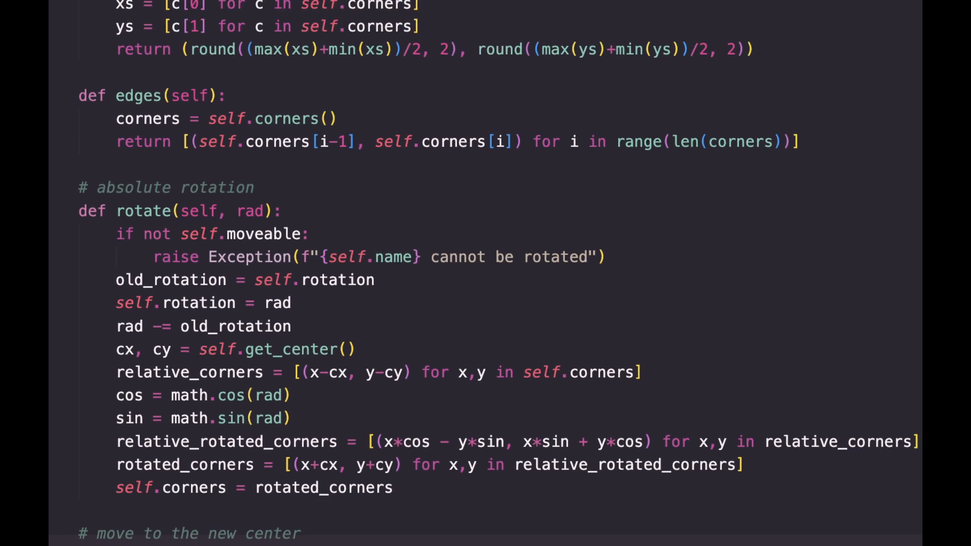
scroll("up", 3)
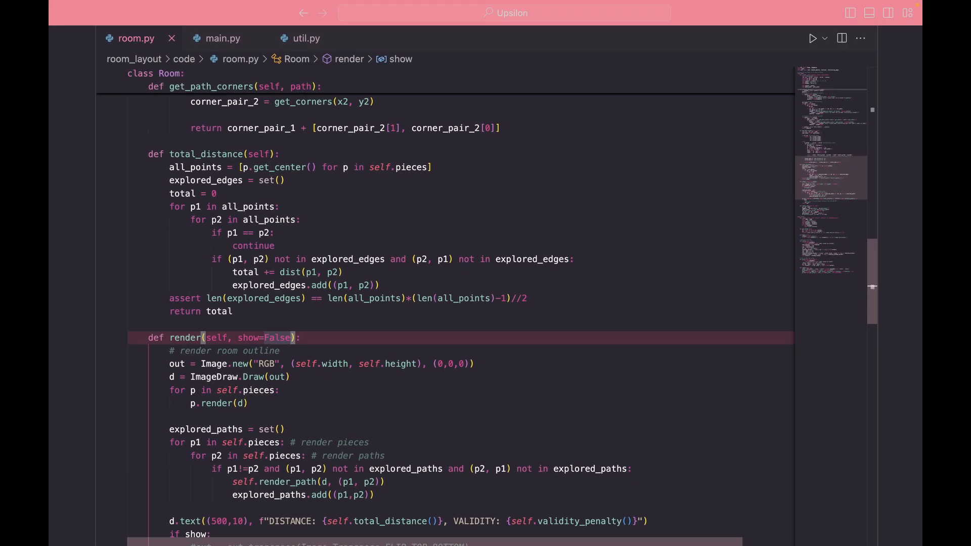
scroll("up", 3)
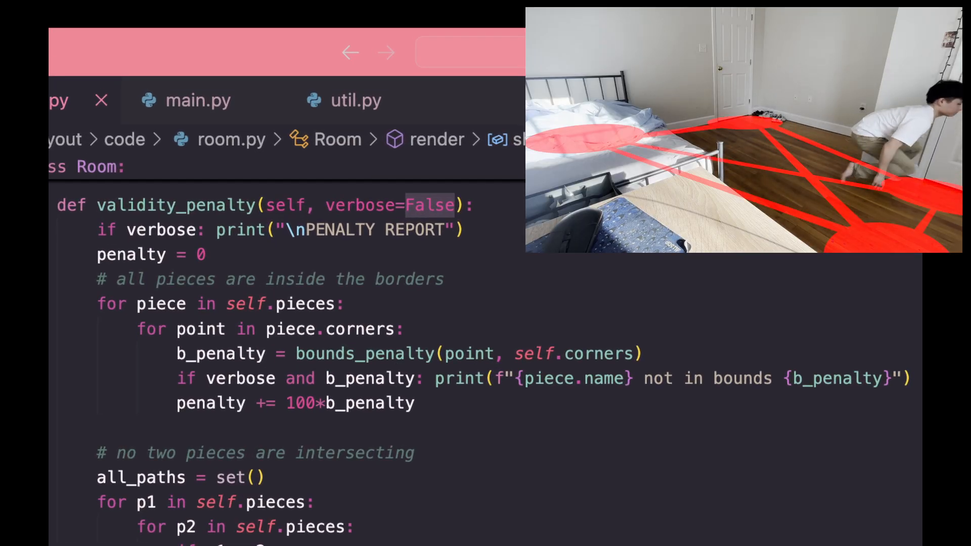
scroll("down", 3)
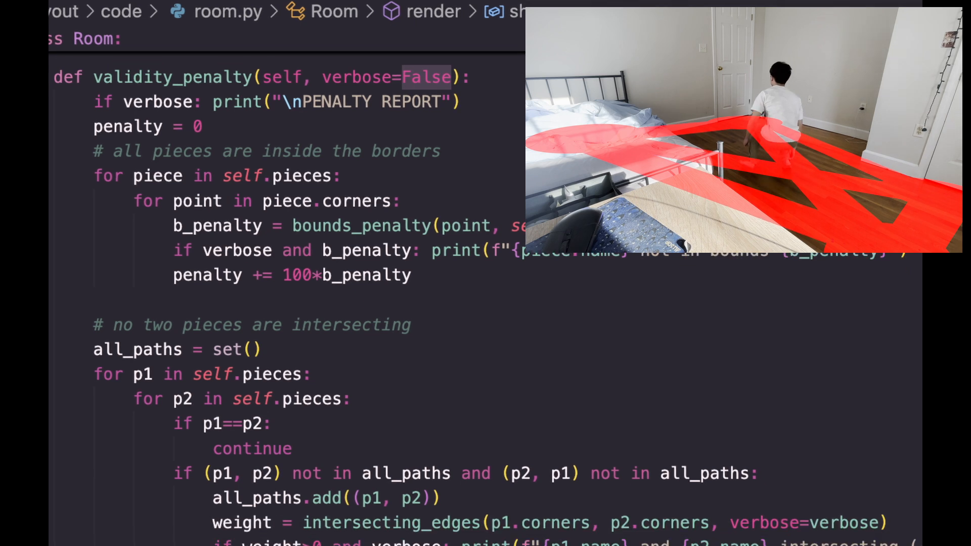
scroll("down", 3)
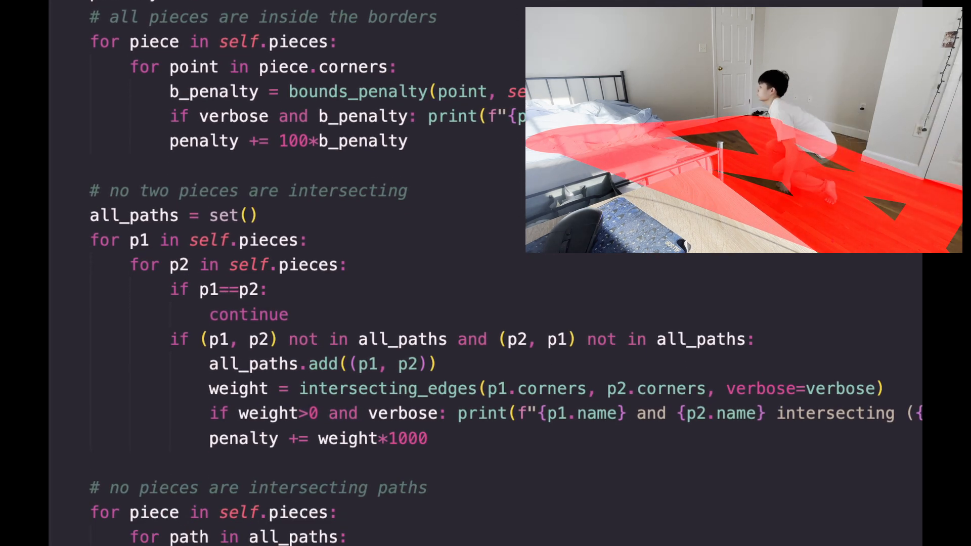
scroll("down", 3)
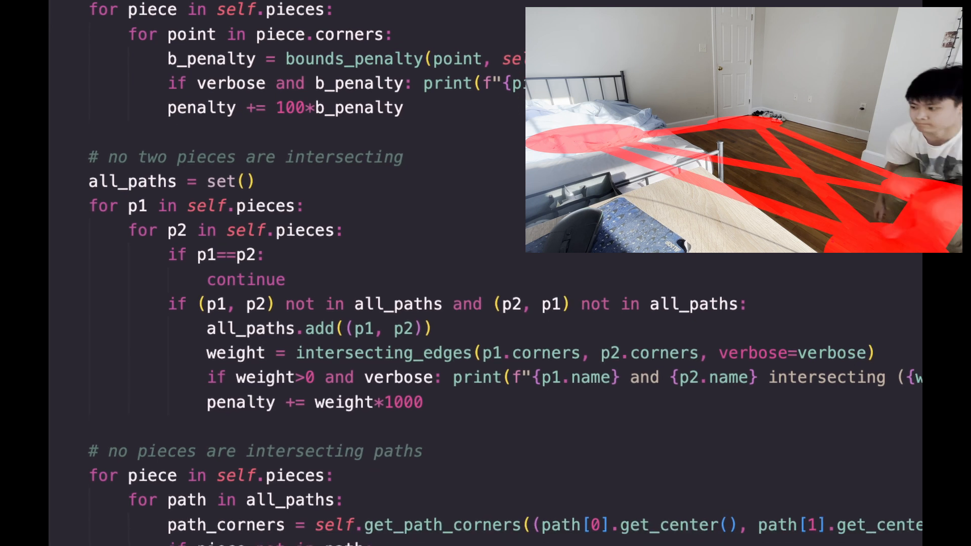
scroll("down", 3)
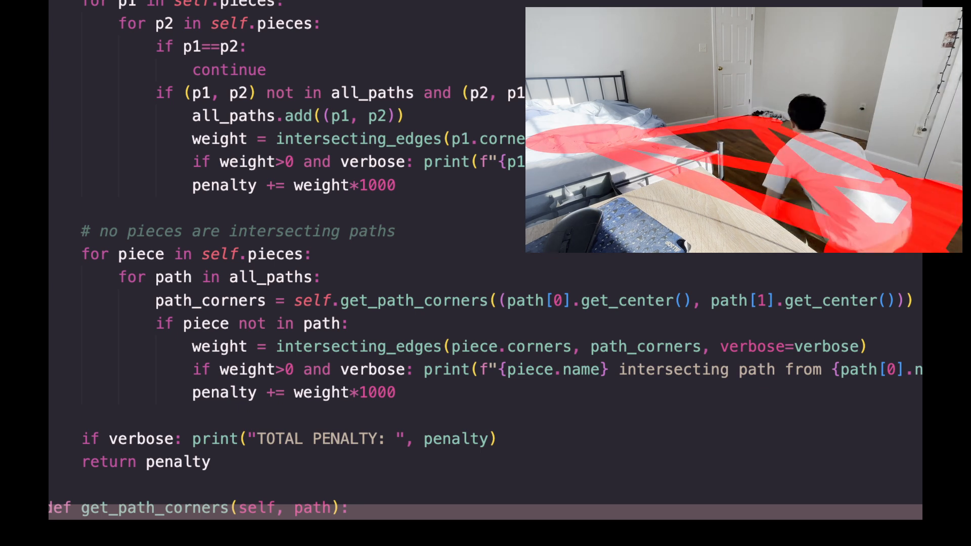
scroll("up", 3)
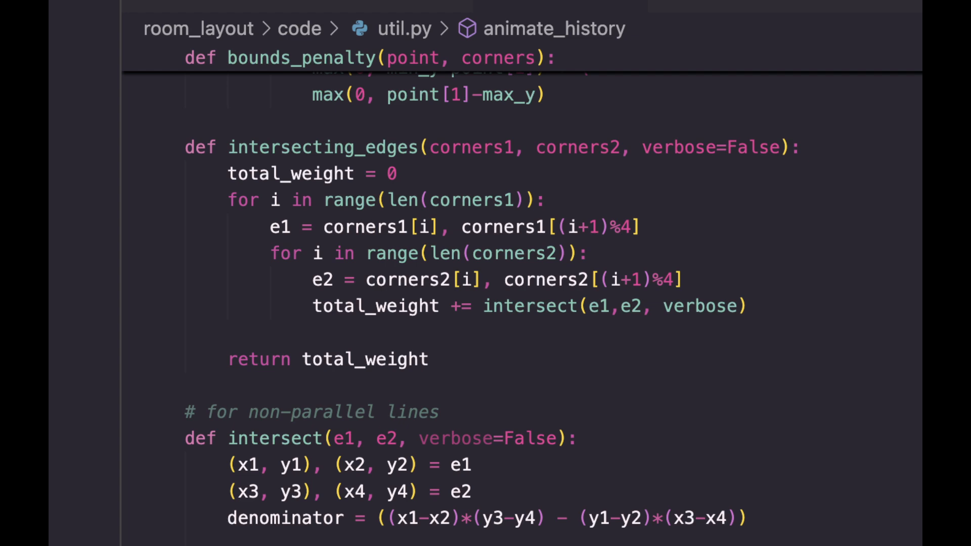
scroll("down", 3)
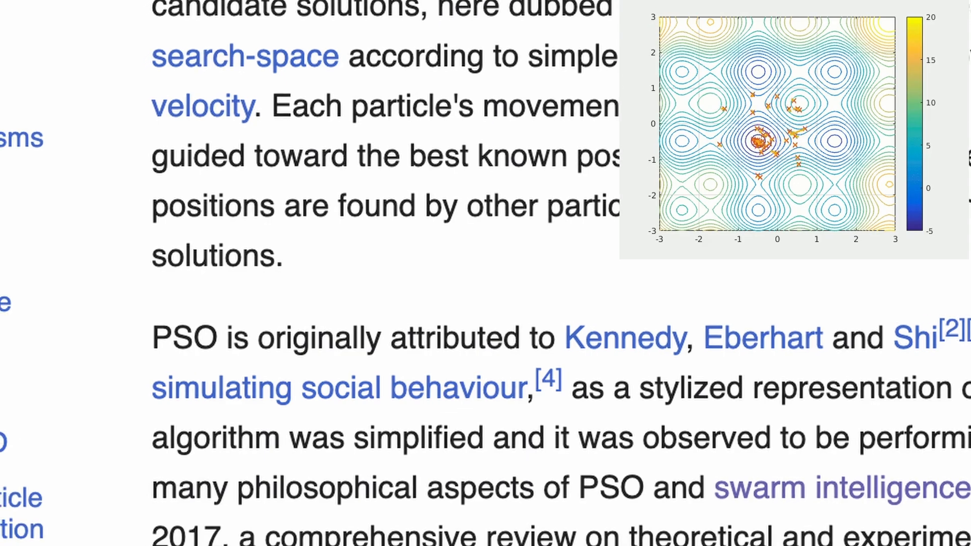
scroll("down", 3)
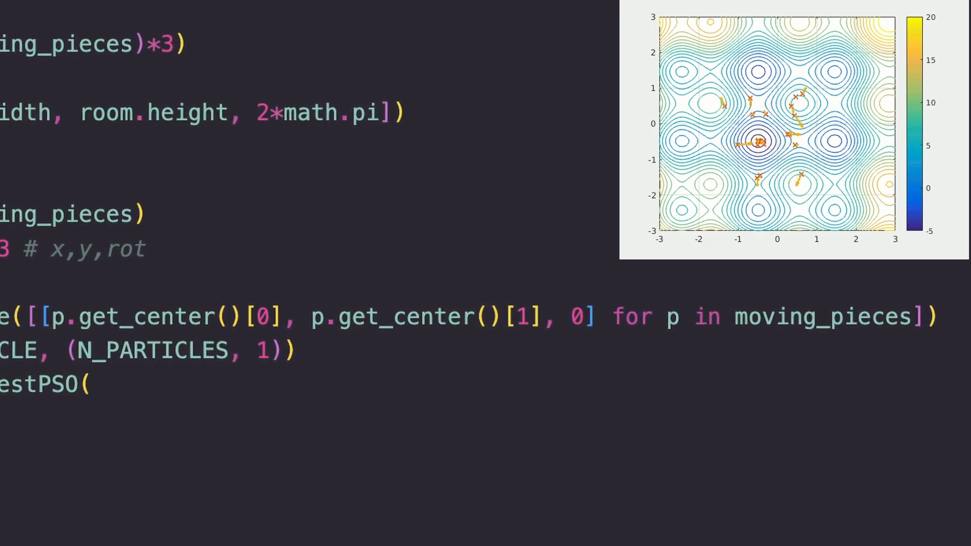
scroll("down", 3)
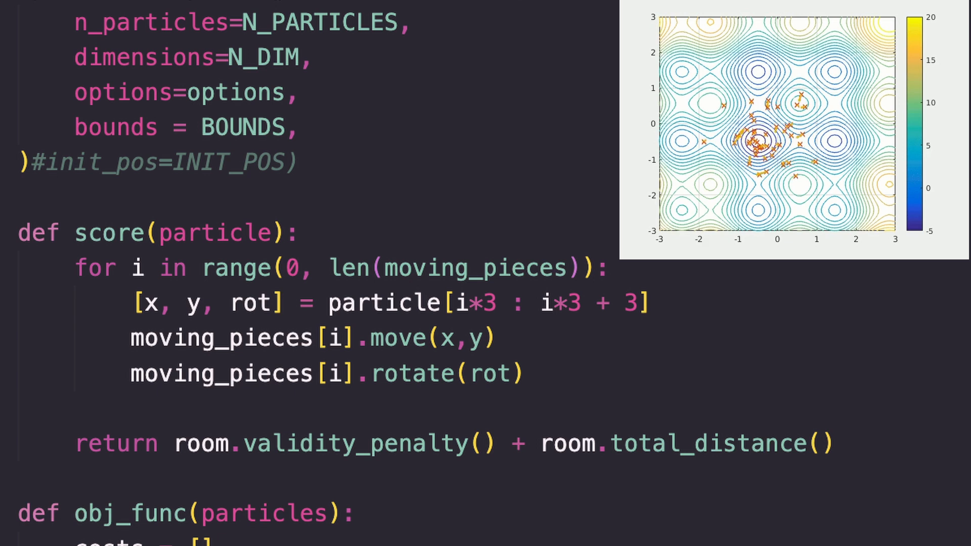
scroll("up", 3)
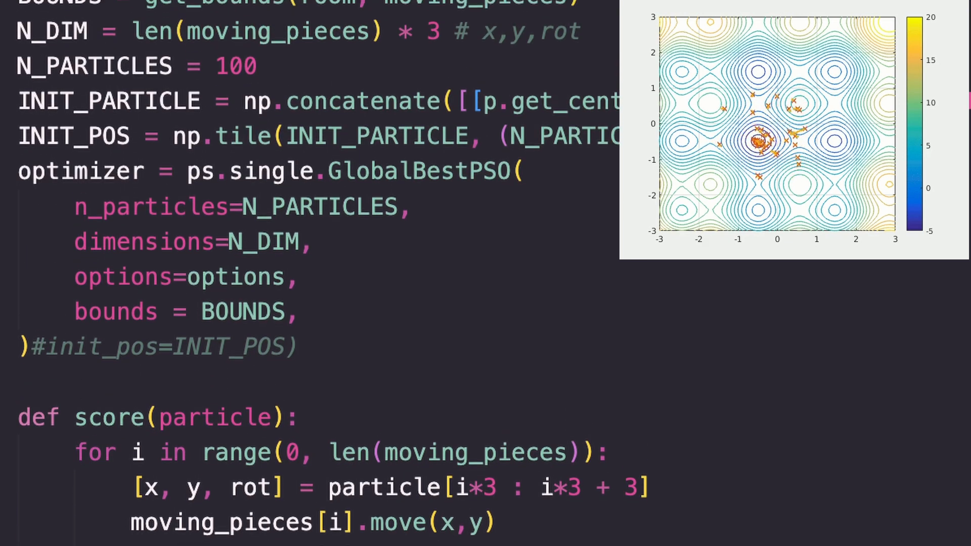
scroll("up", 3)
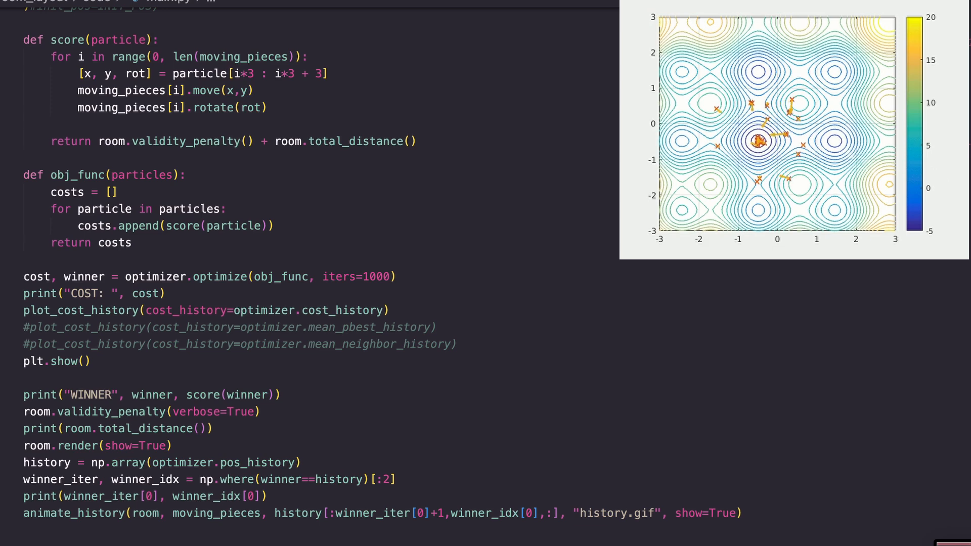
scroll("down", 3)
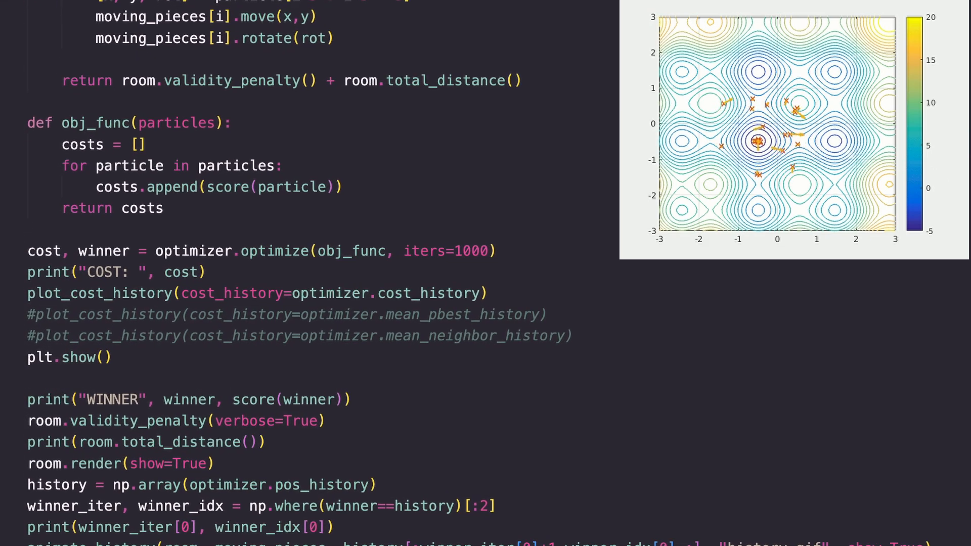
scroll("up", 3)
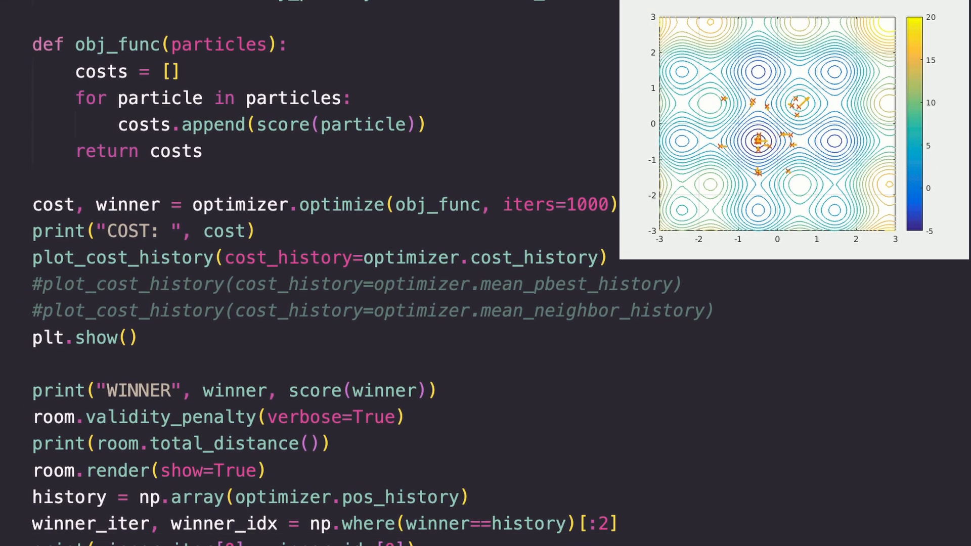
scroll("down", 3)
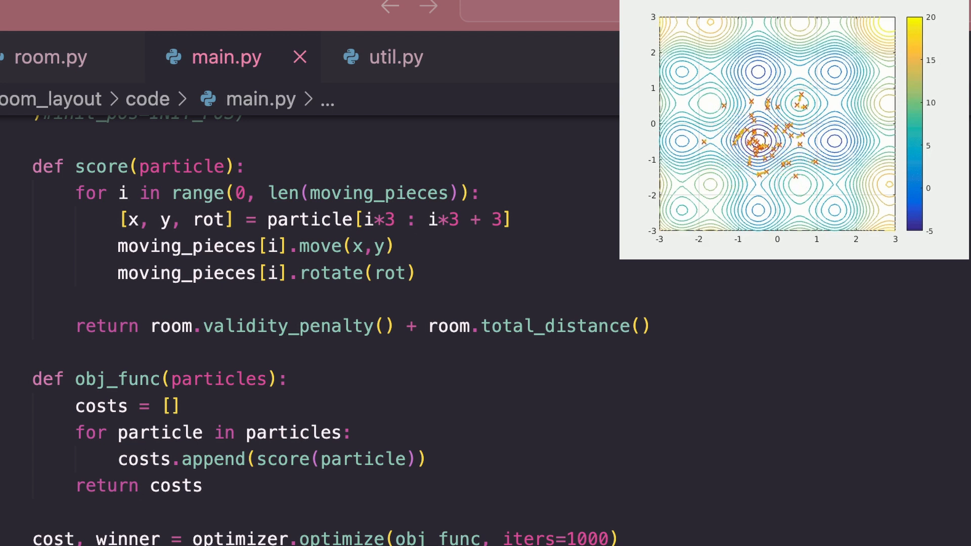
scroll("up", 3)
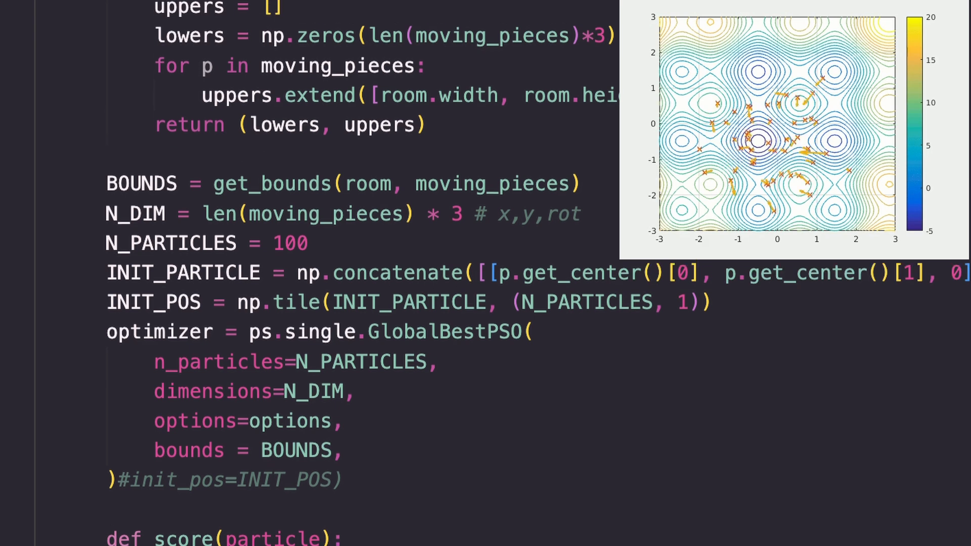
scroll("up", 3)
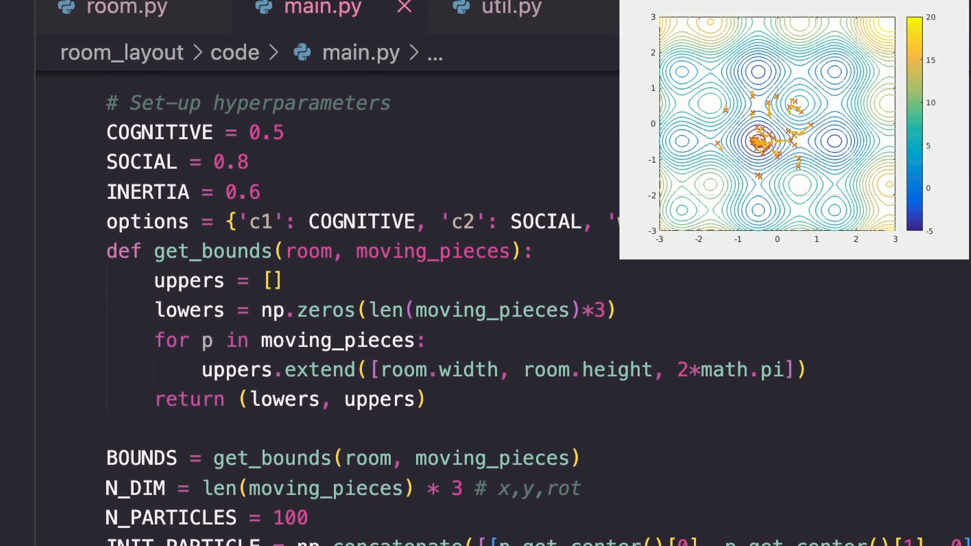